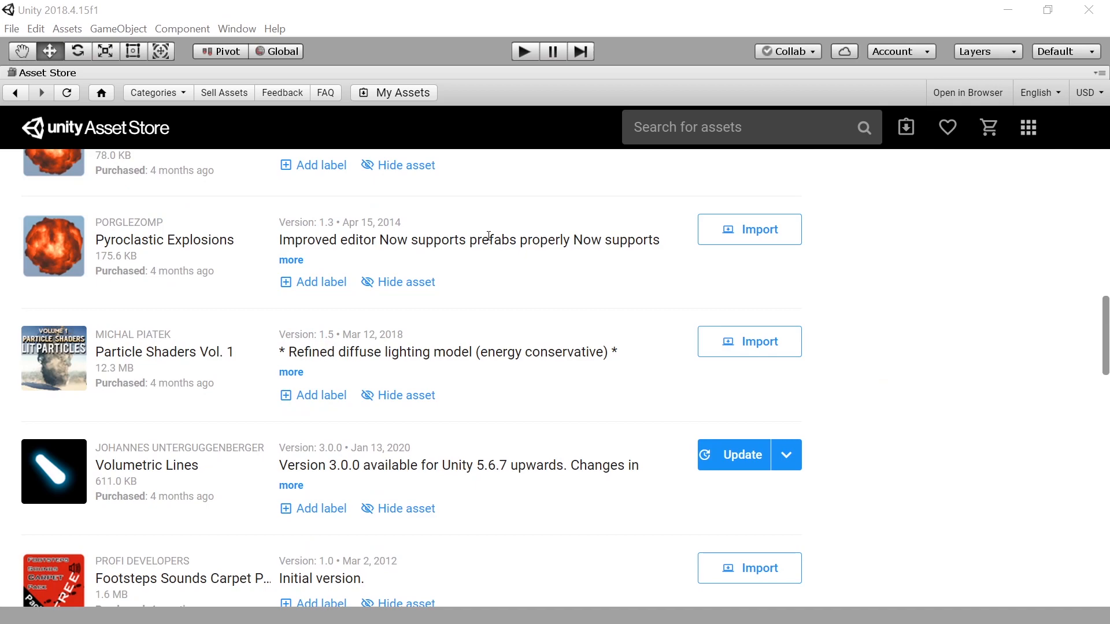
Step: Navigate File Explorer to %APPDATA%\Unity\Asset Store-5.x cache folder
scroll(down, 3)
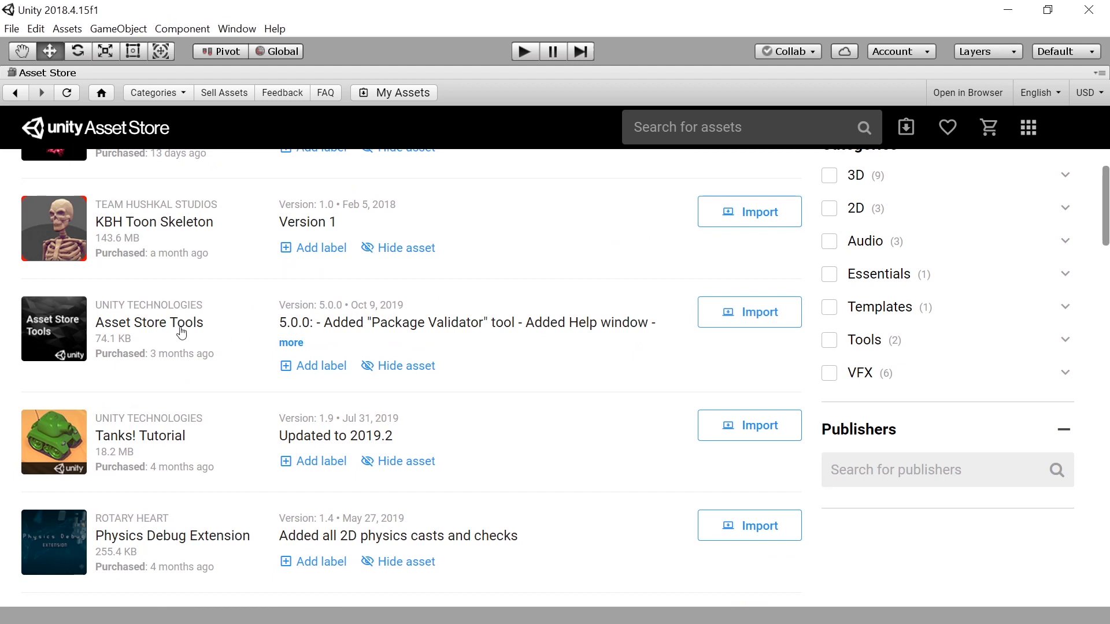
mouse_move(427, 374)
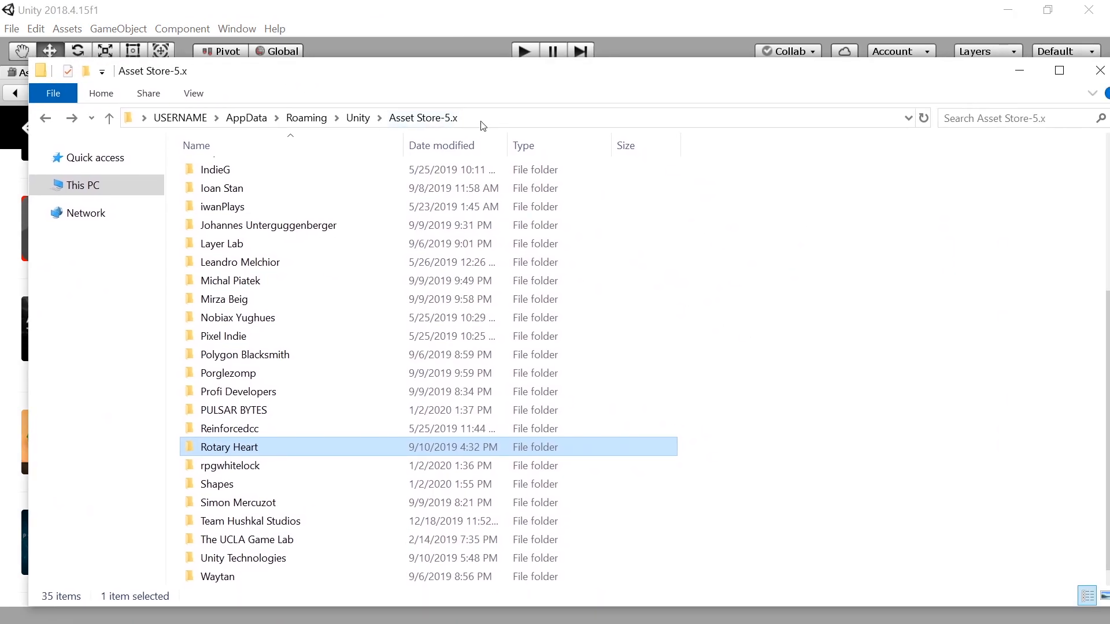
click(481, 118)
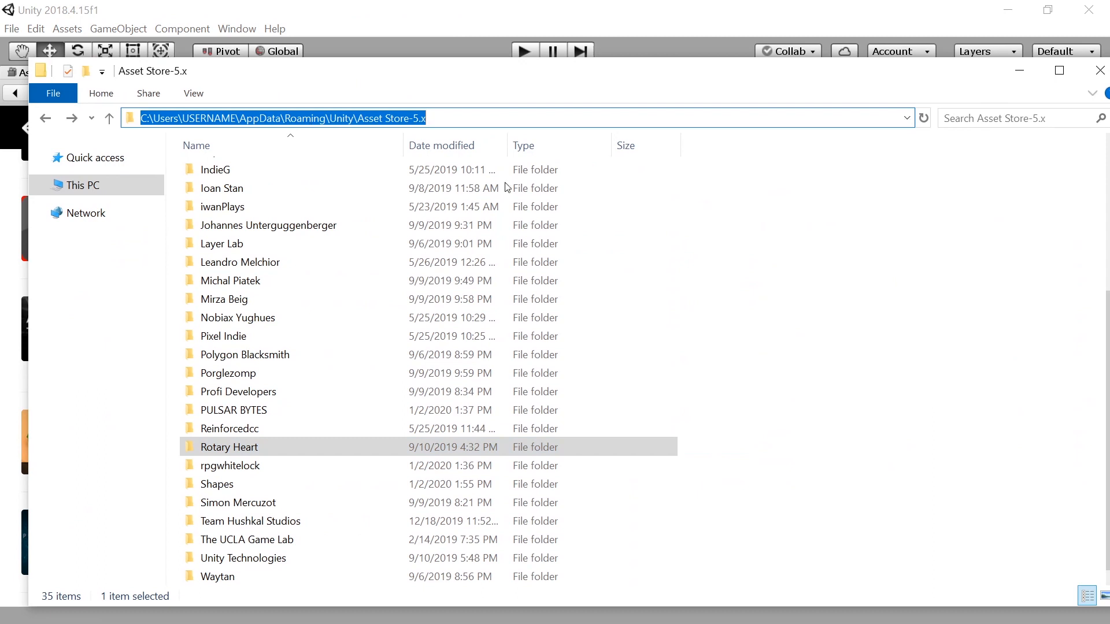
text(%^)
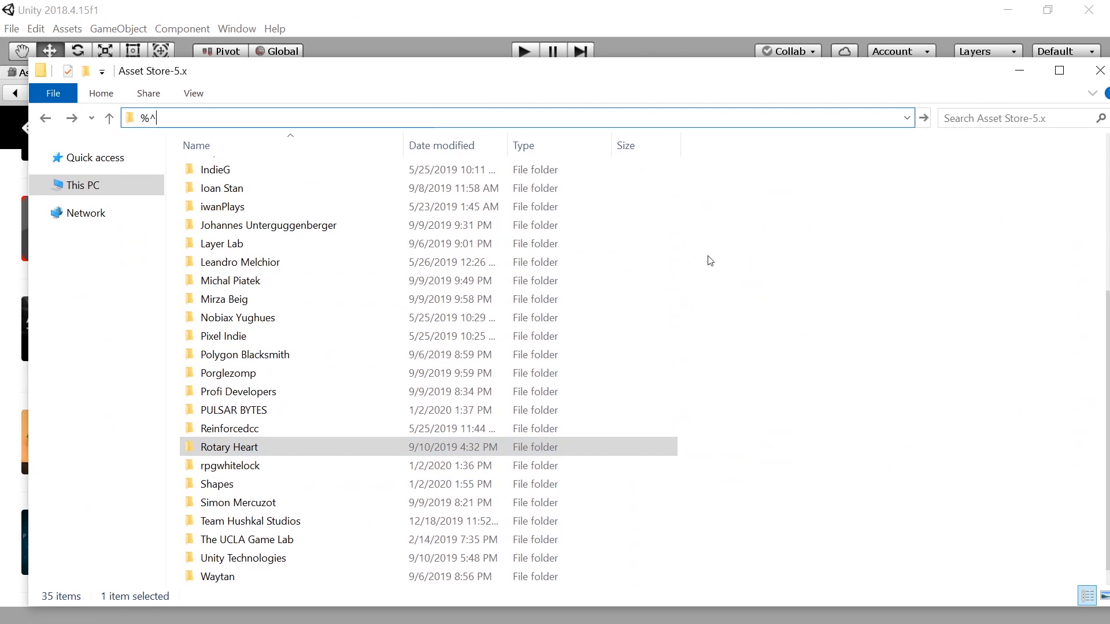
text(APPDATA)
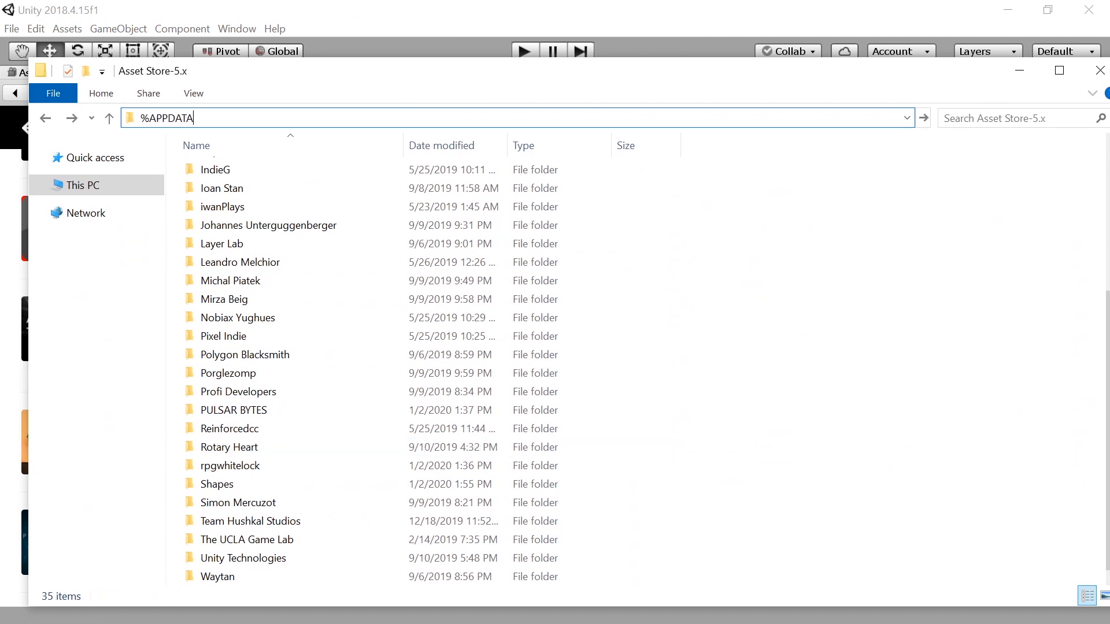
text(%)
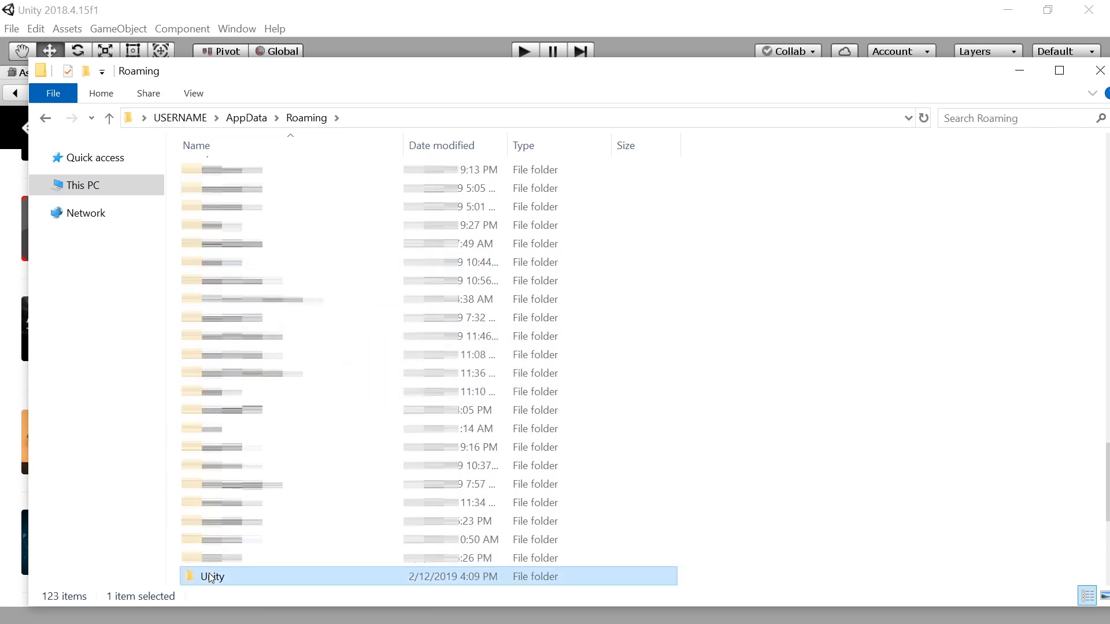
double_click(212, 576)
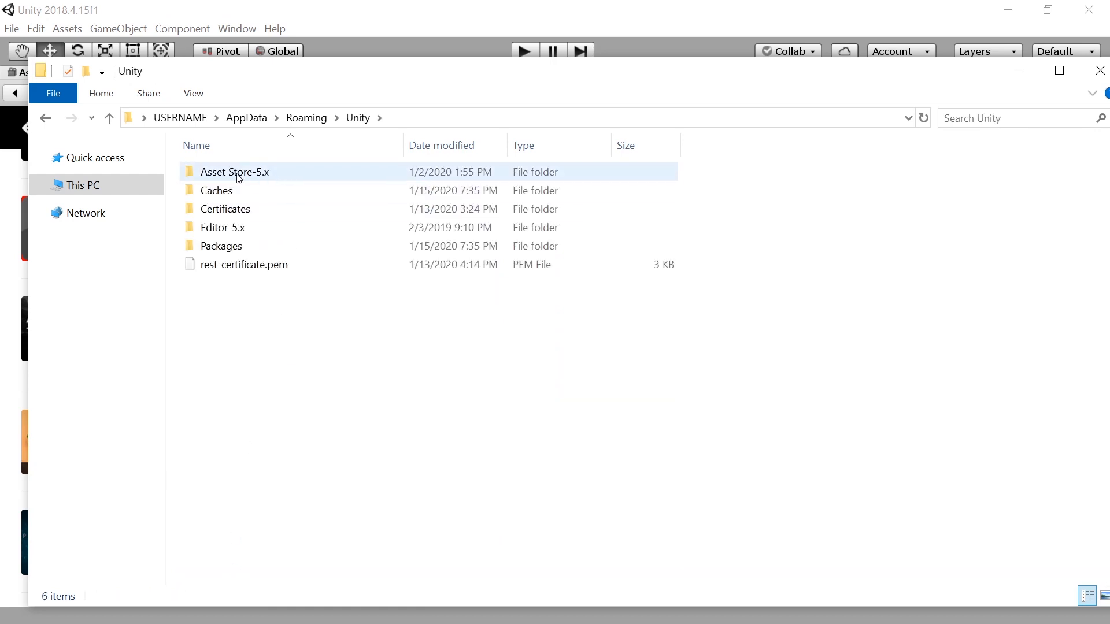
mouse_move(263, 174)
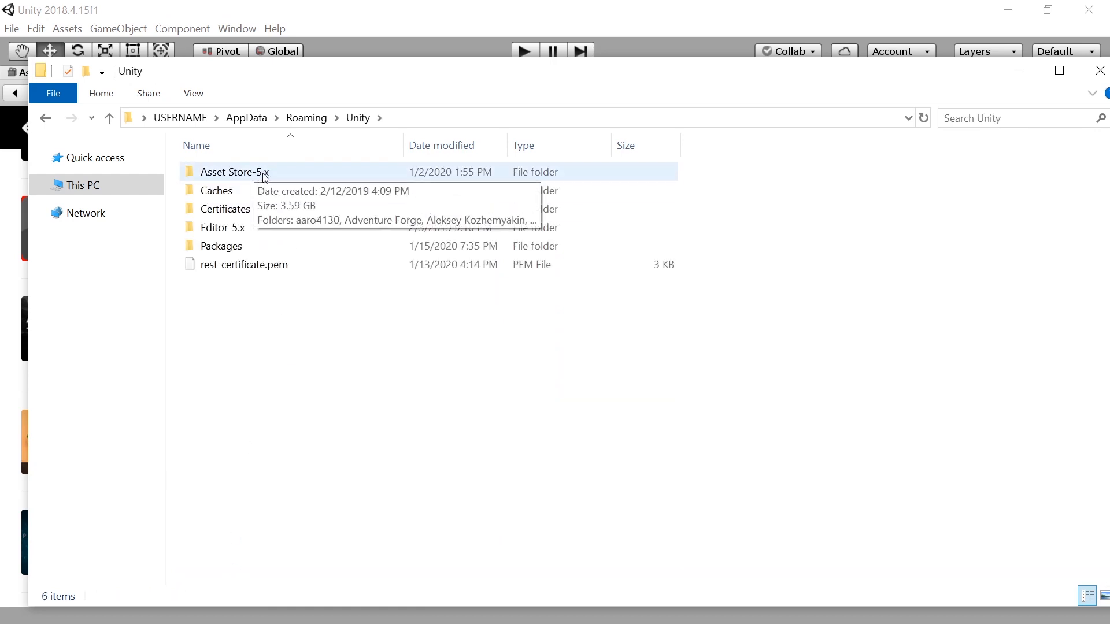
double_click(235, 171)
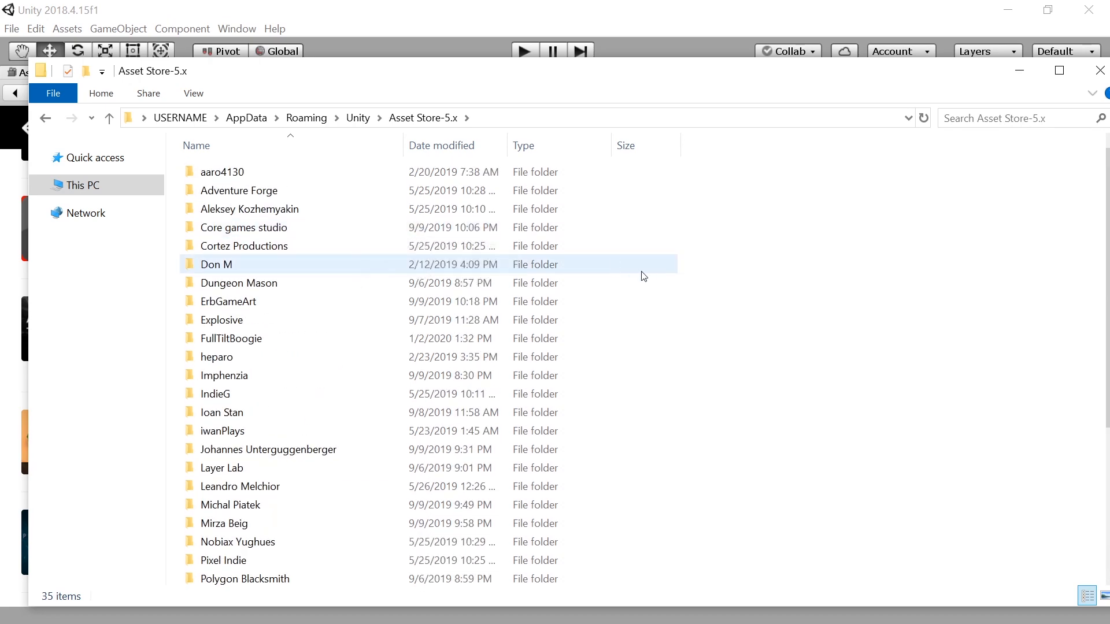
Step: Check the Asset Store-5.x folder properties, noting its 3.59 GB total size
key(ctrl+a)
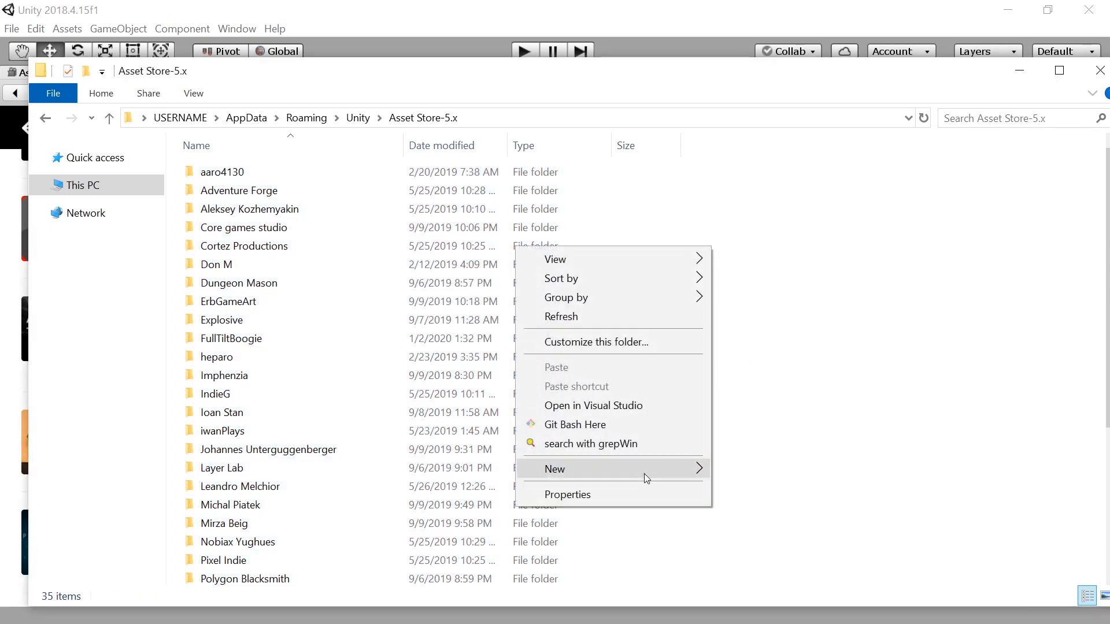
click(567, 494)
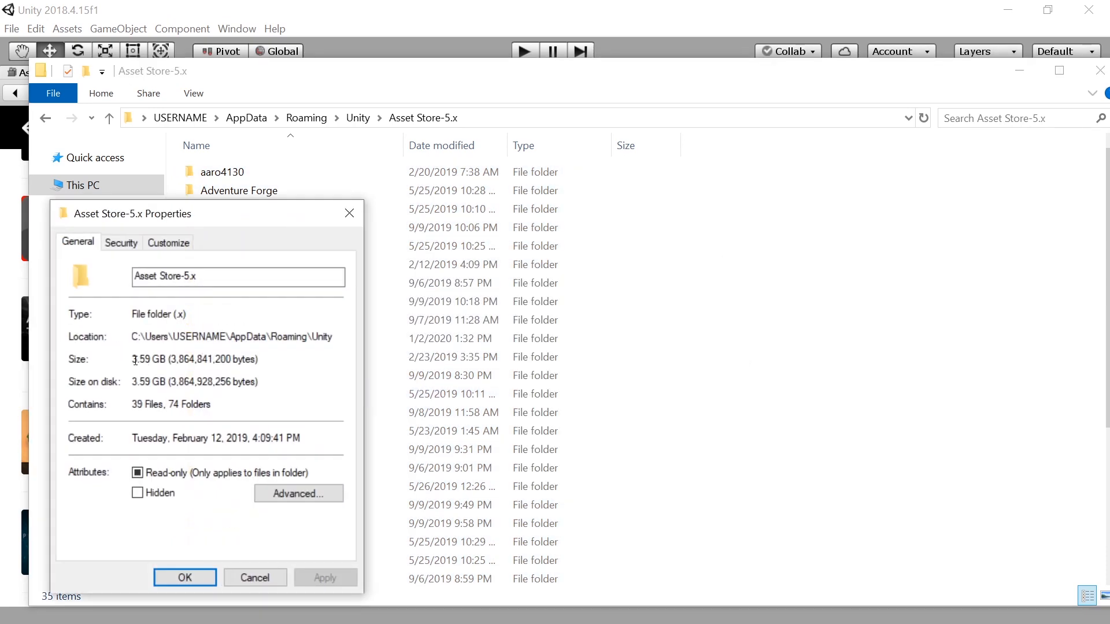
drag(134, 359, 192, 358)
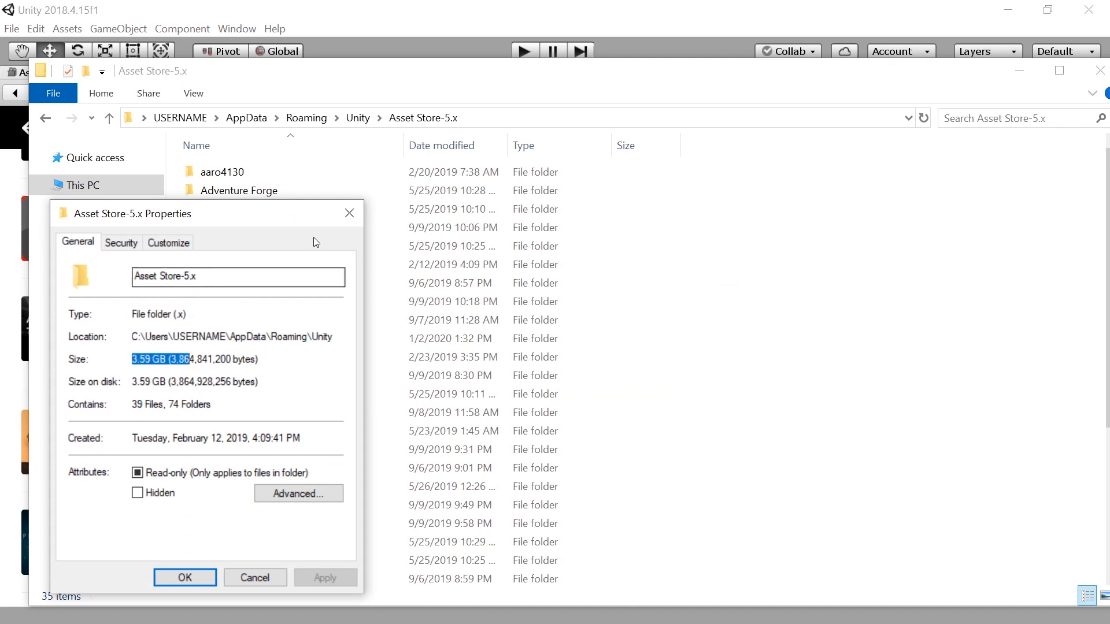
click(185, 579)
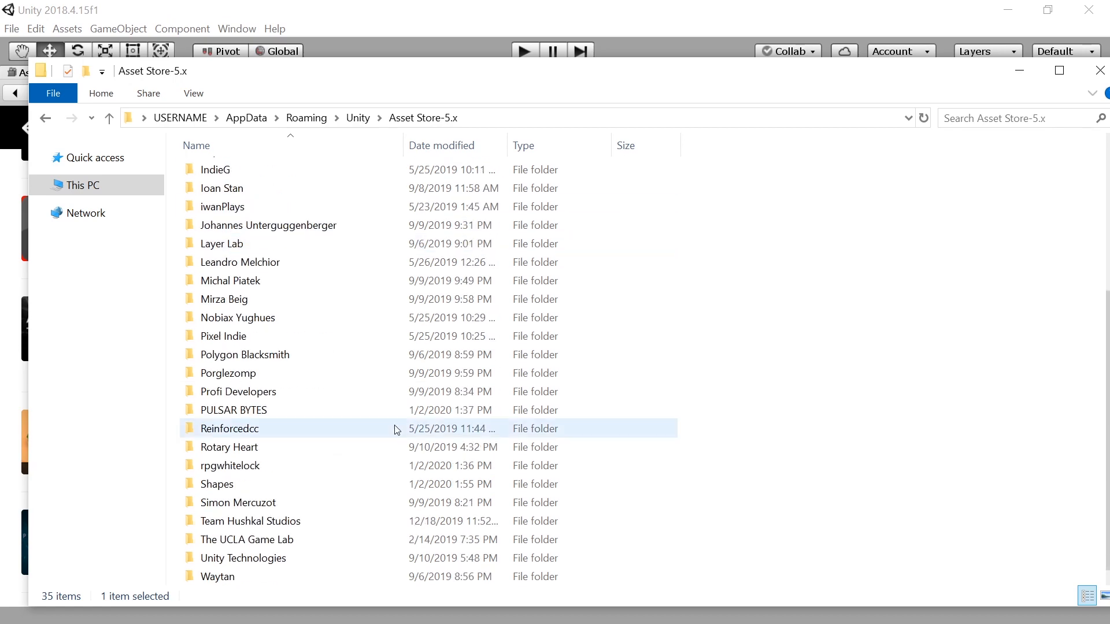
Step: Permanently delete Tanks Tutorial.unitypackage from the Unity Technologies publisher folder
click(243, 557)
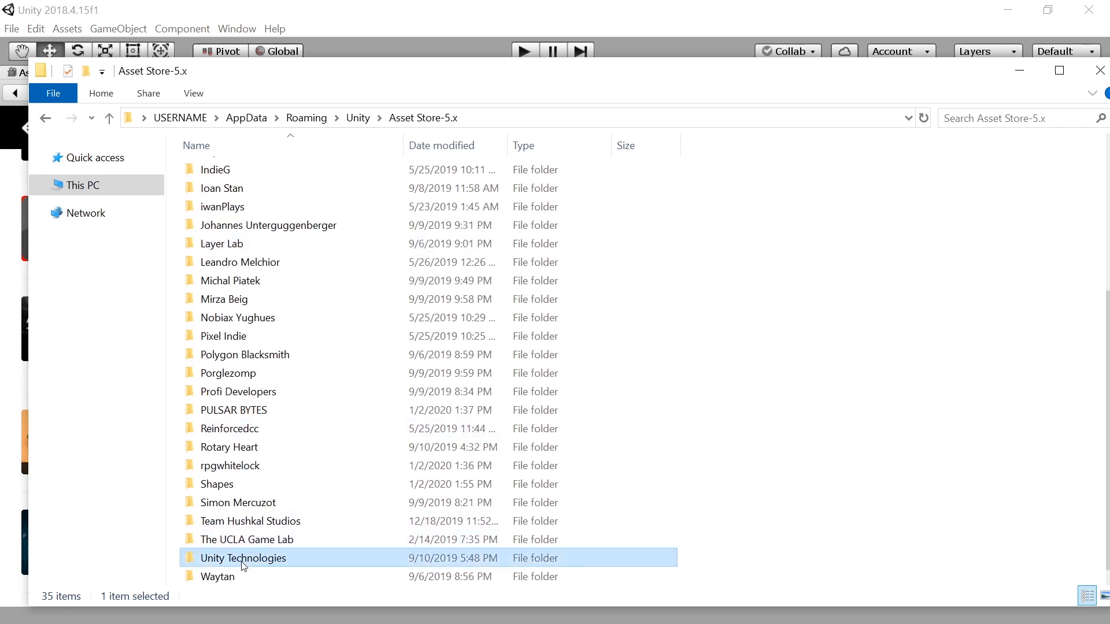
double_click(243, 557)
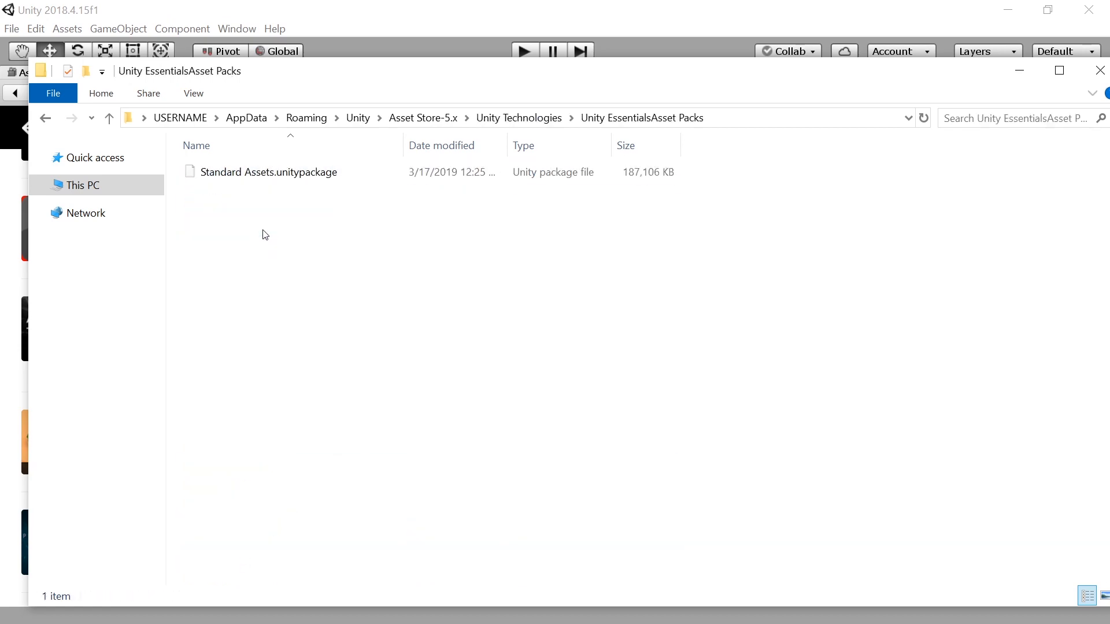
click(268, 173)
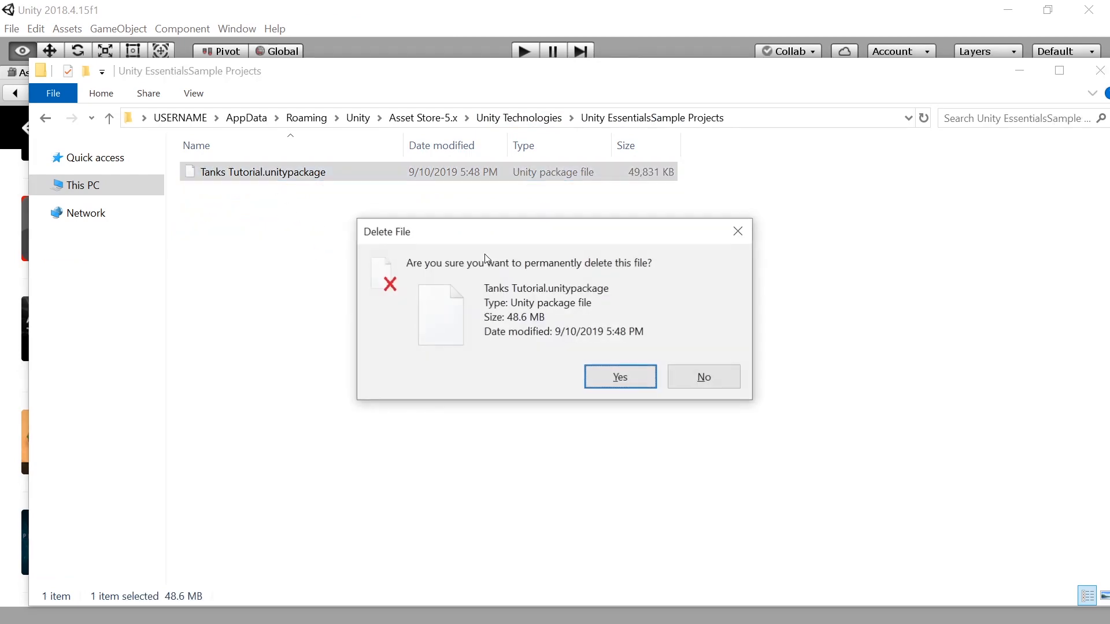
click(619, 376)
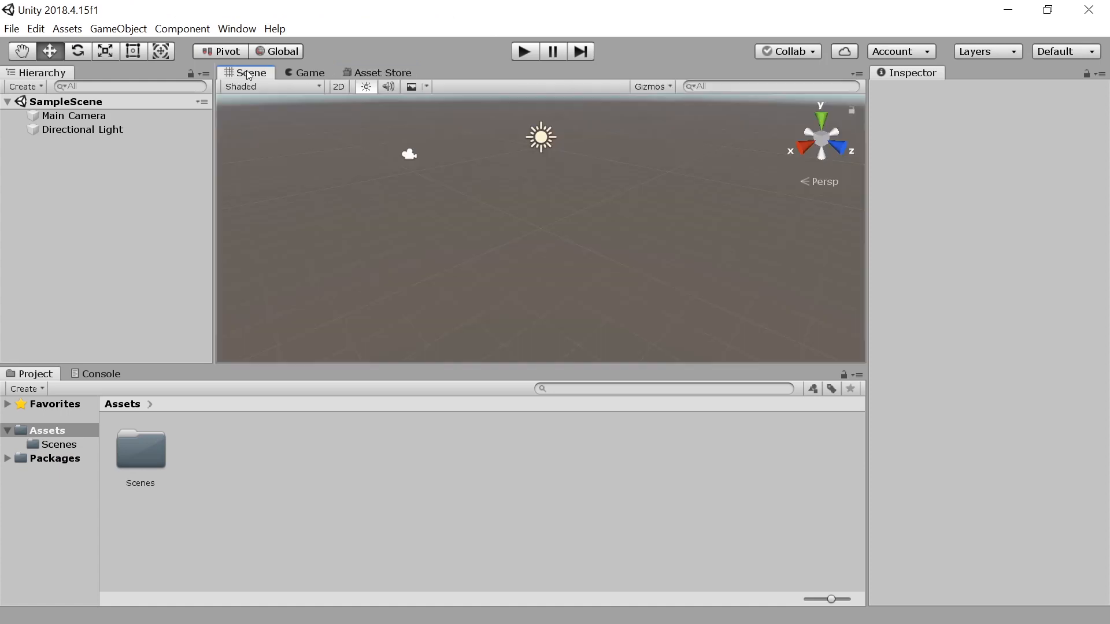
Step: Attempt importing Tanks! Tutorial from the Asset Store and view the Unknown package ID error in the Console
click(377, 71)
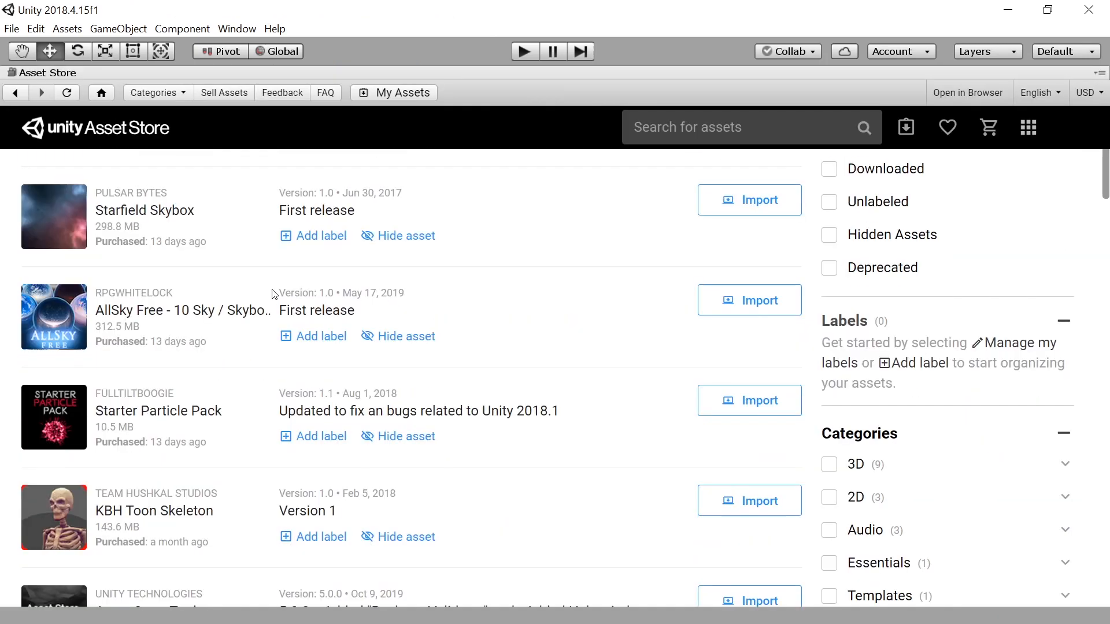
scroll(down, 3)
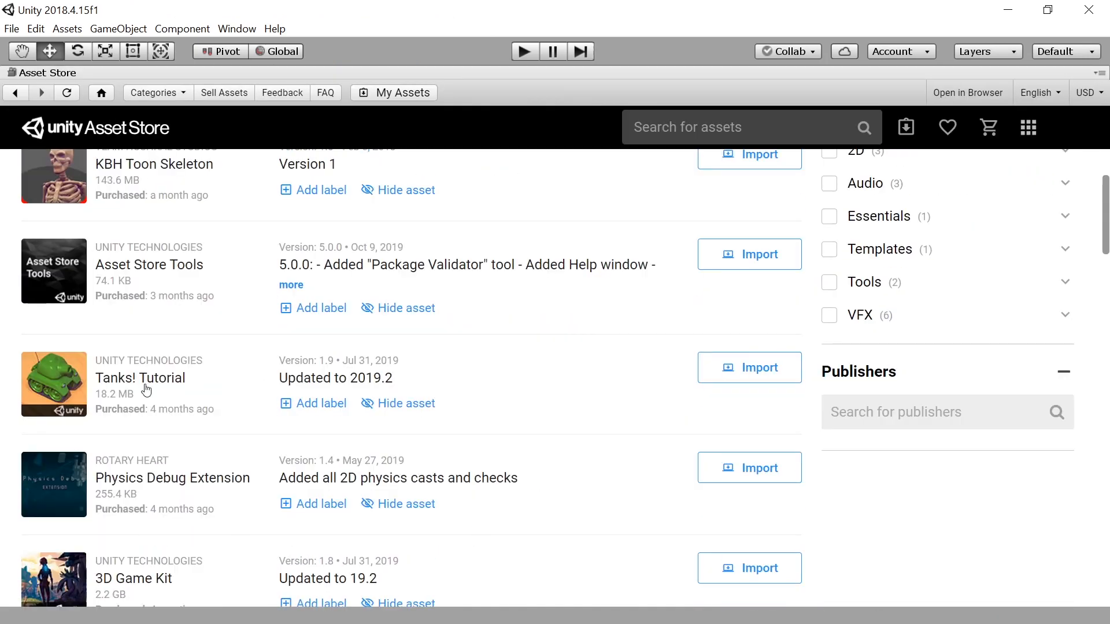
click(750, 368)
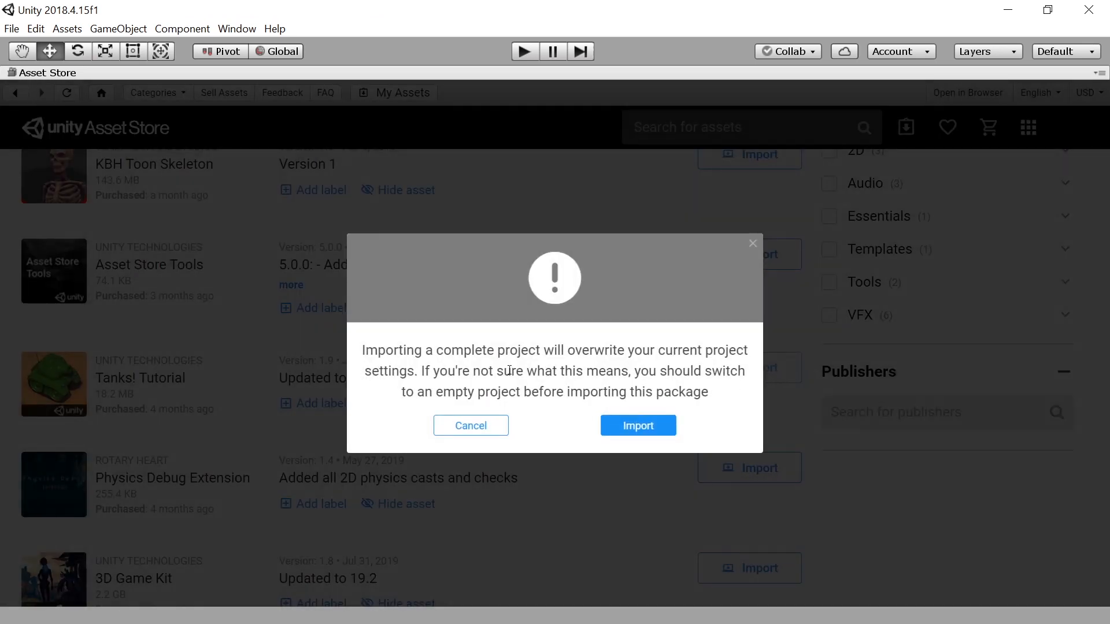
click(637, 426)
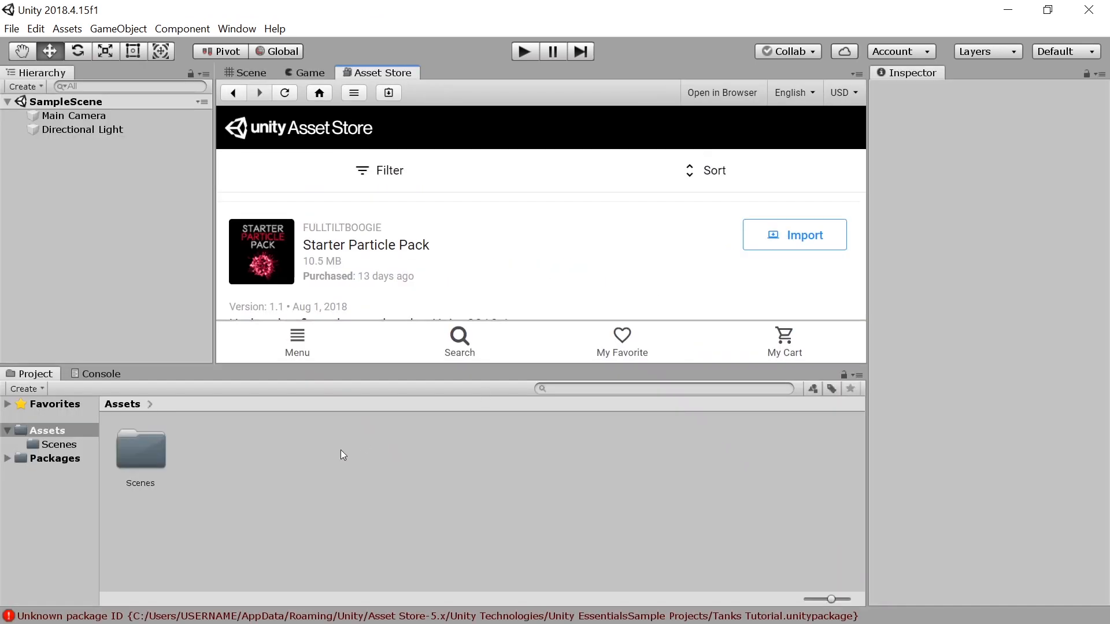
click(102, 374)
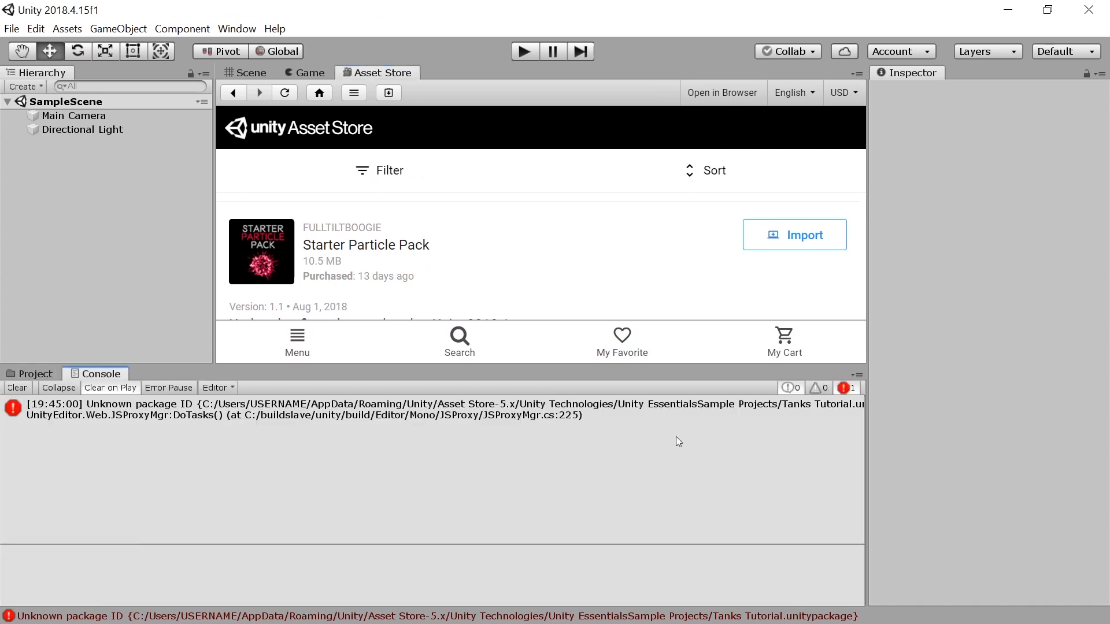
mouse_move(781, 227)
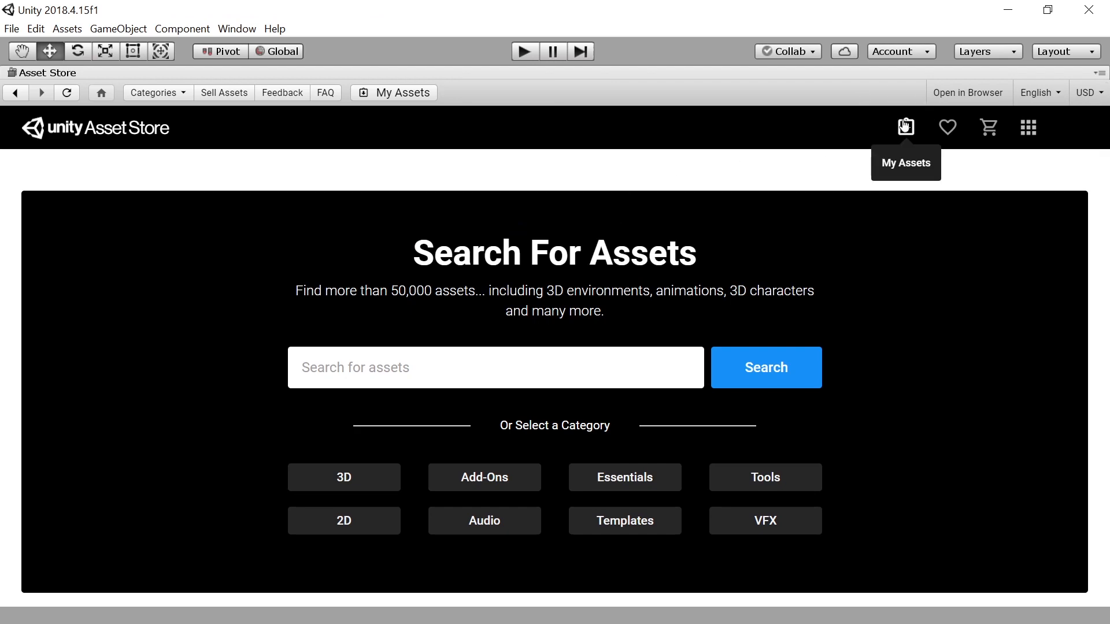
Step: Show the My Assets purchased list in the Asset Store and scroll through it
click(905, 127)
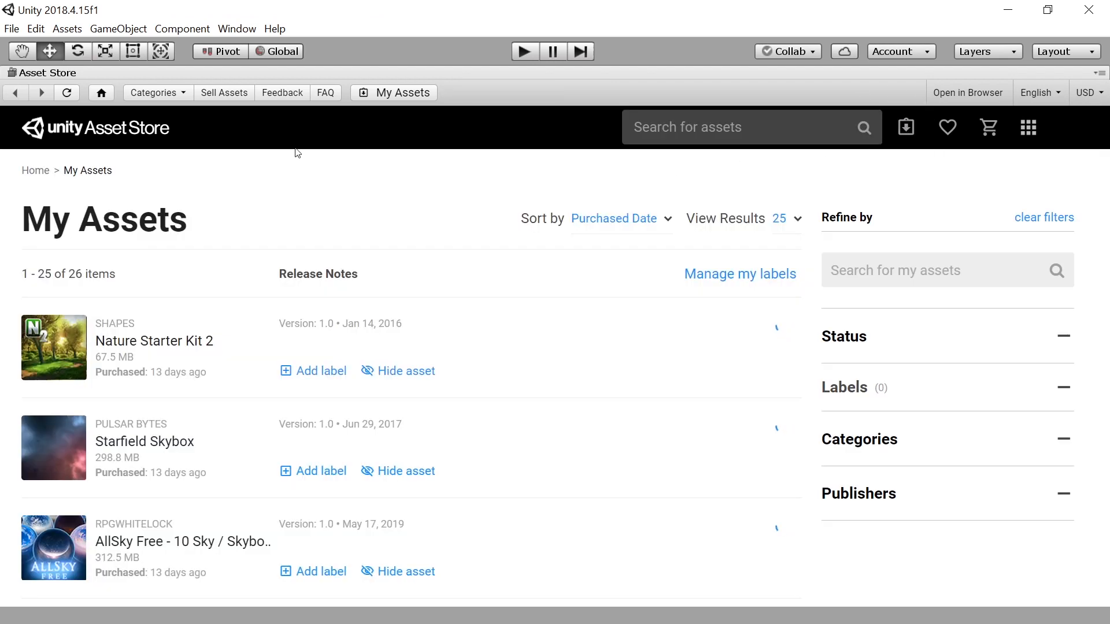
scroll(down, 3)
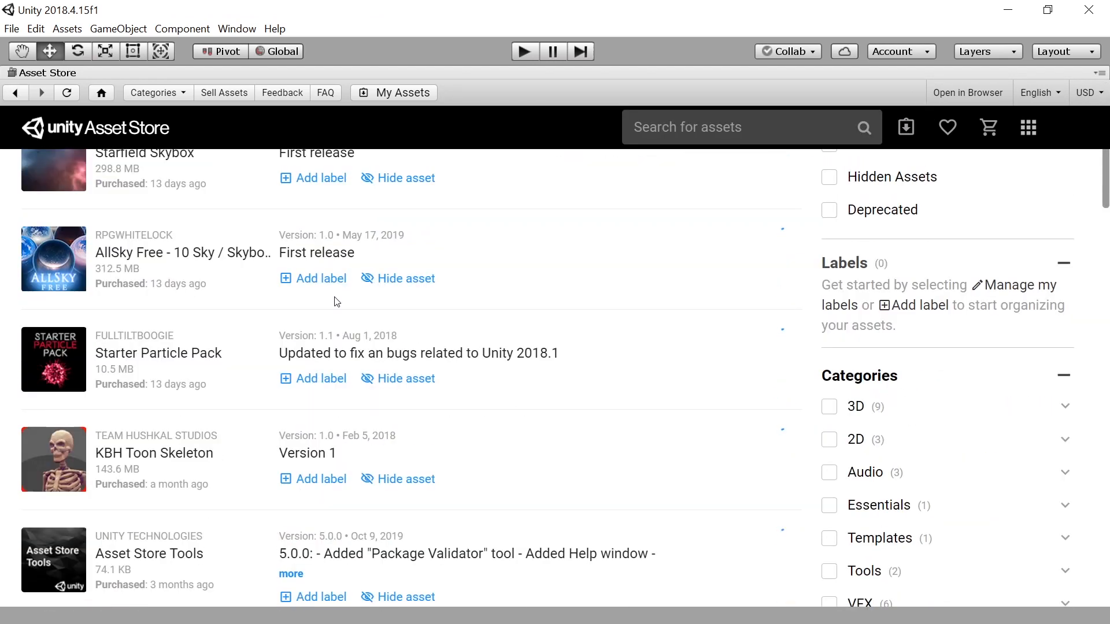
scroll(down, 3)
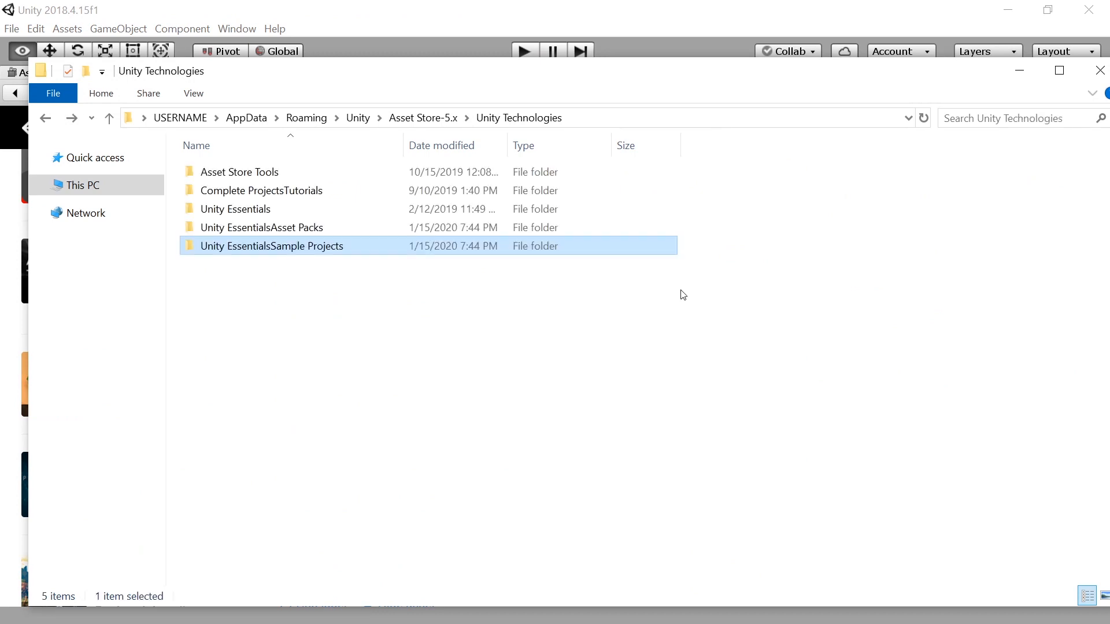
Step: Visit the Unity EssentialsSample Projects cache folder in File Explorer
double_click(261, 228)
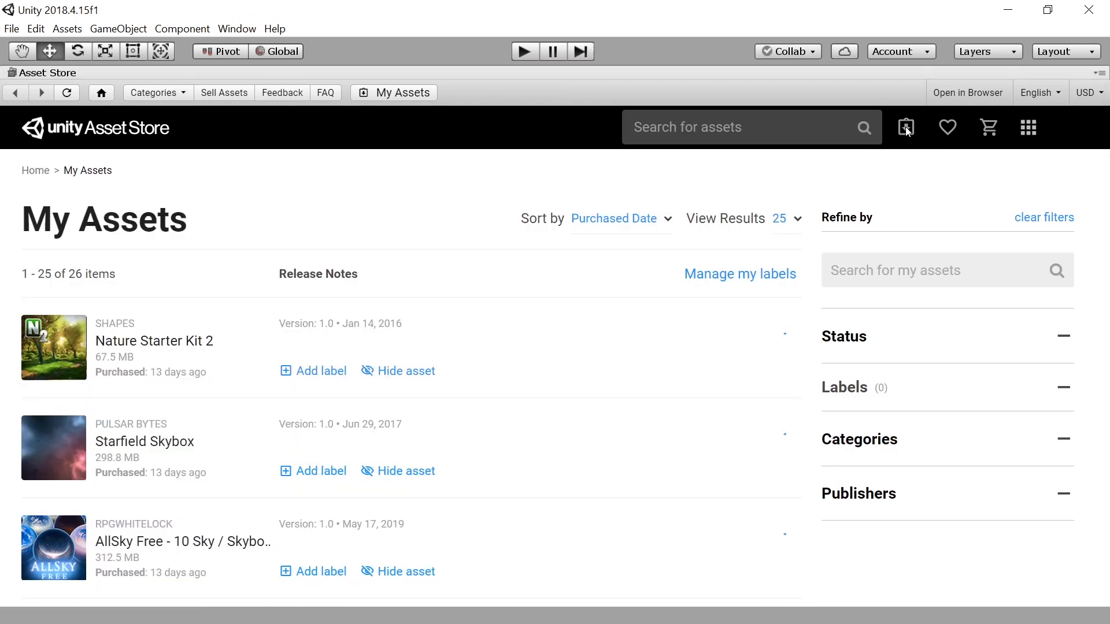
Step: Scroll My Assets to confirm Nature Starter Kit 2, Starfield Skybox and others show Download
scroll(down, 3)
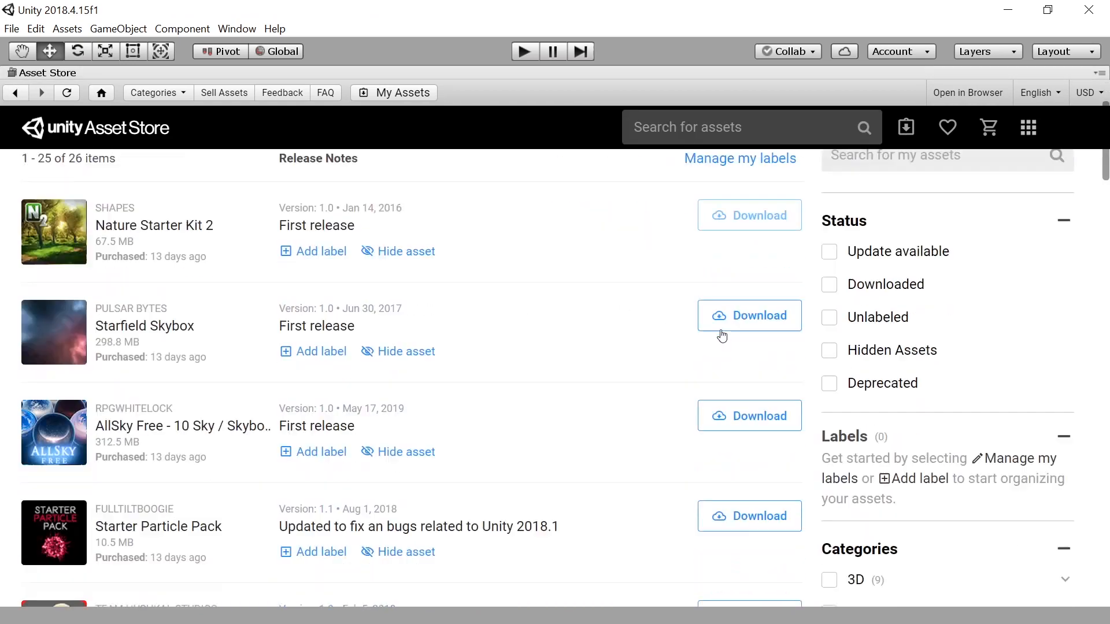
scroll(down, 3)
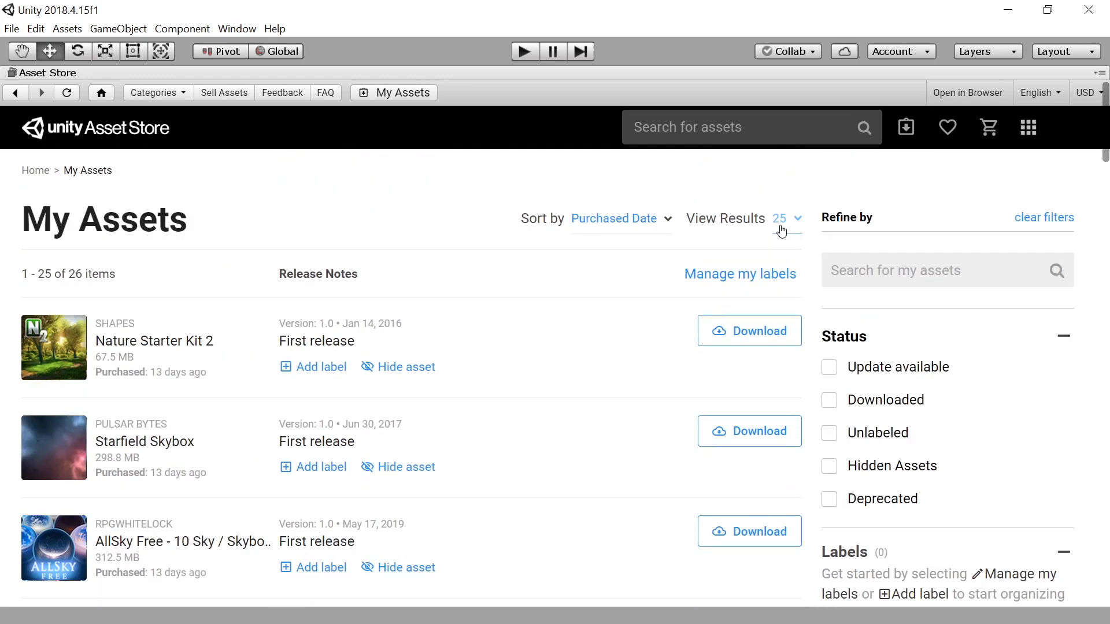
mouse_move(763, 206)
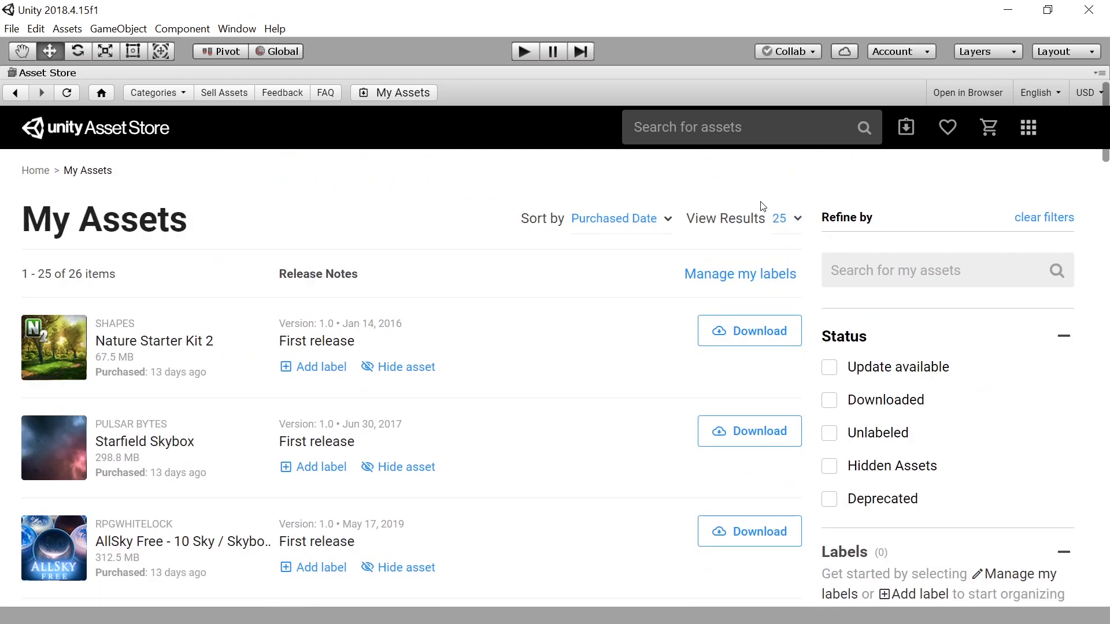